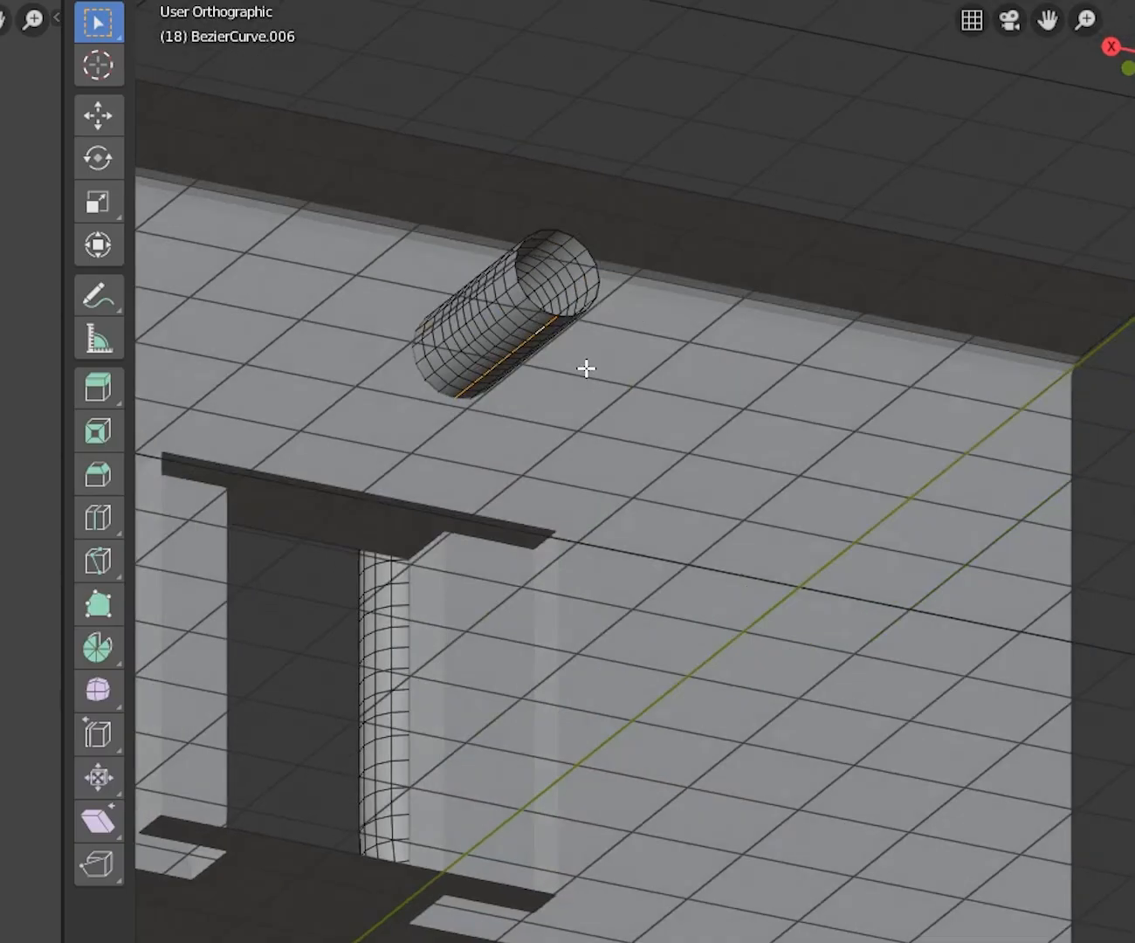
- Mark the selected lengthwise edge loop of the tube as a UV seam
{"action": "right_click", "coordinate": [585, 370]}
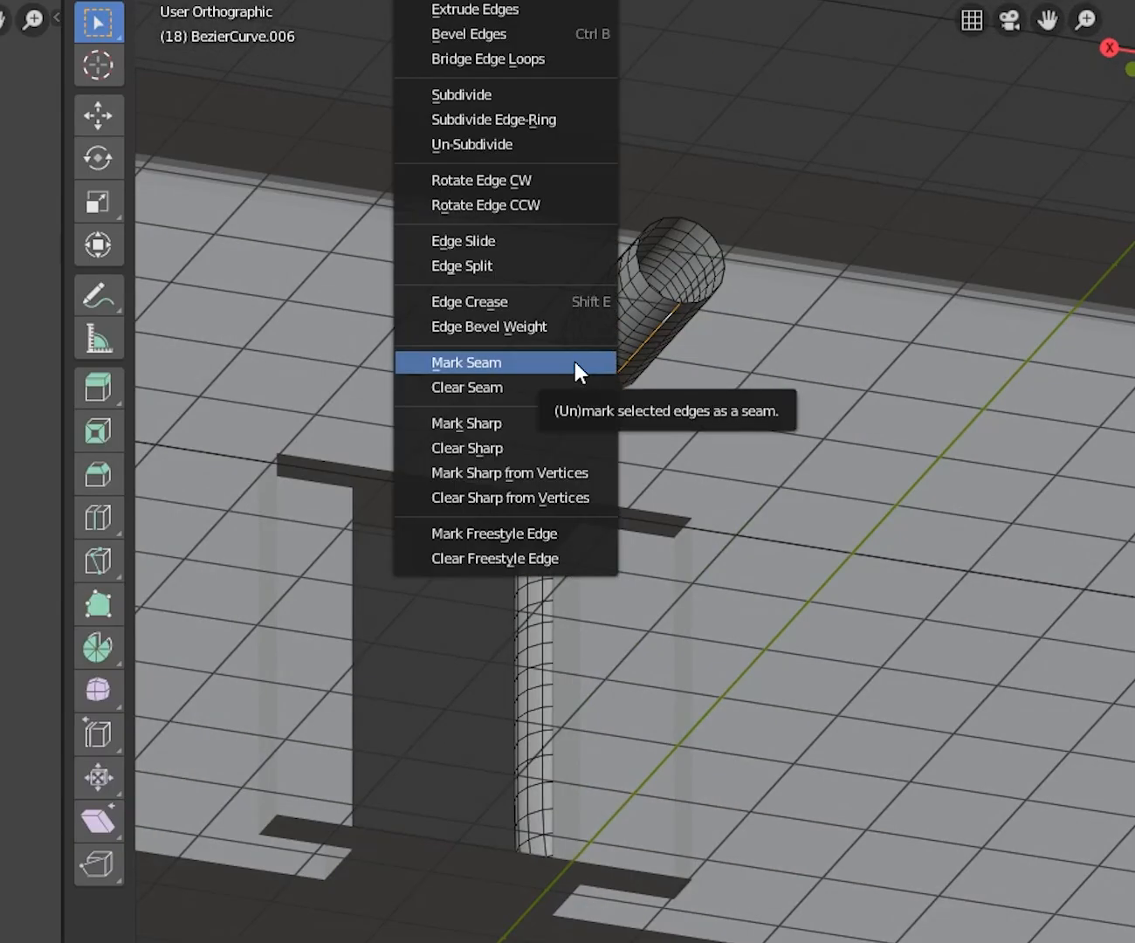
{"action": "left_click", "coordinate": [465, 362]}
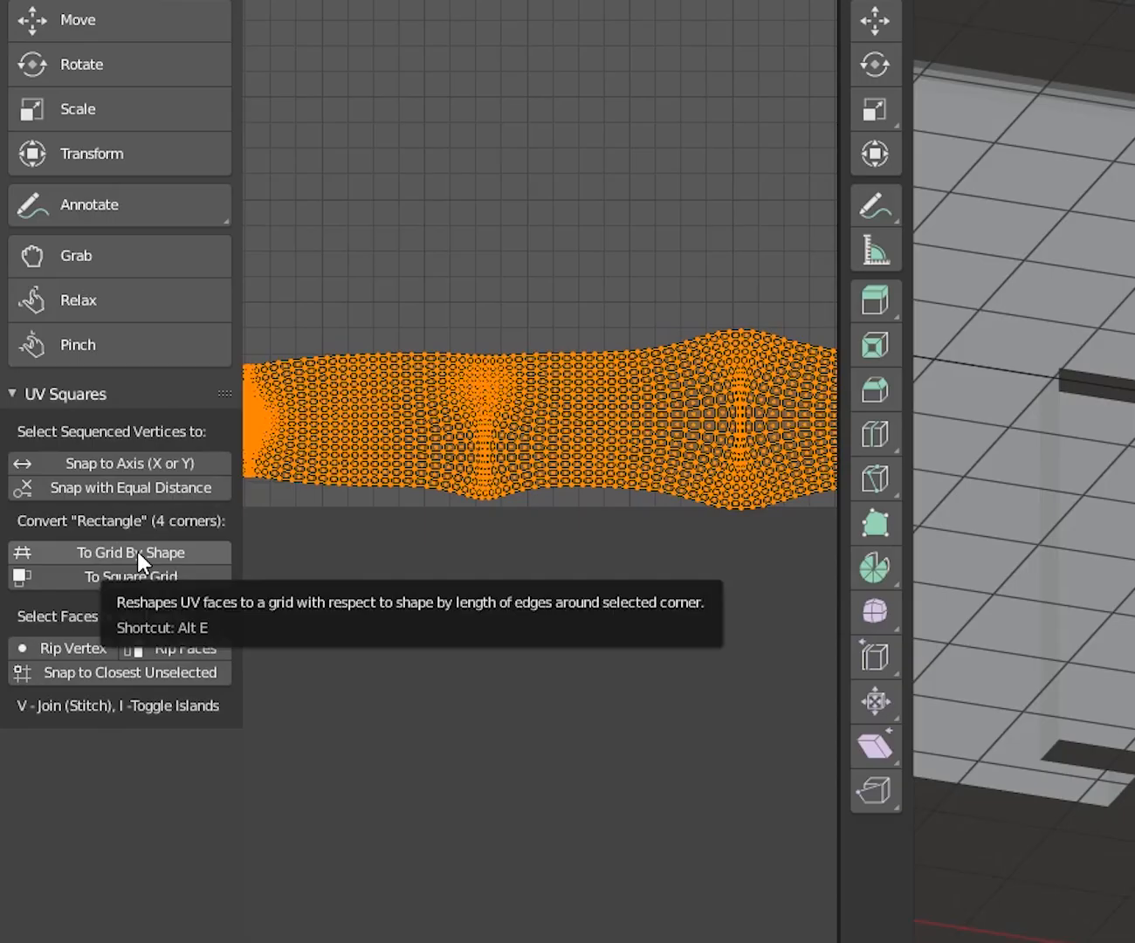
- Reshape the wavy UV strip into an even grid with UV Squares' To Grid By Shape
{"action": "left_click", "coordinate": [129, 552]}
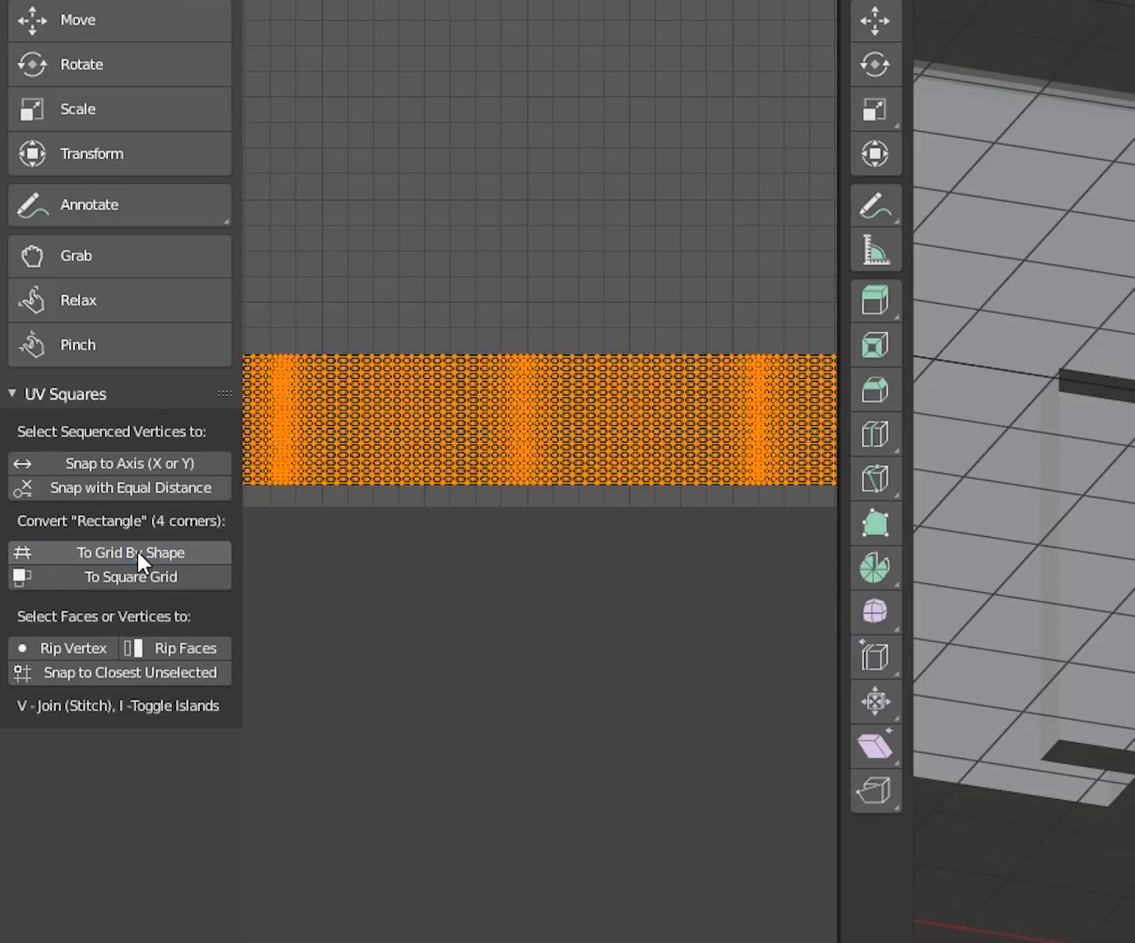